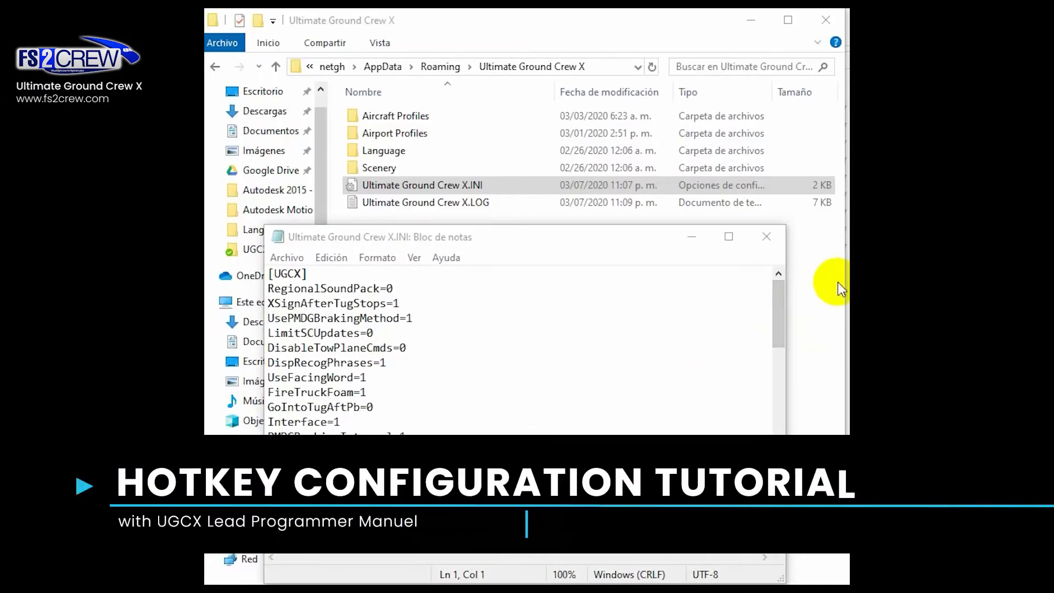
pyautogui.moveTo(717, 295)
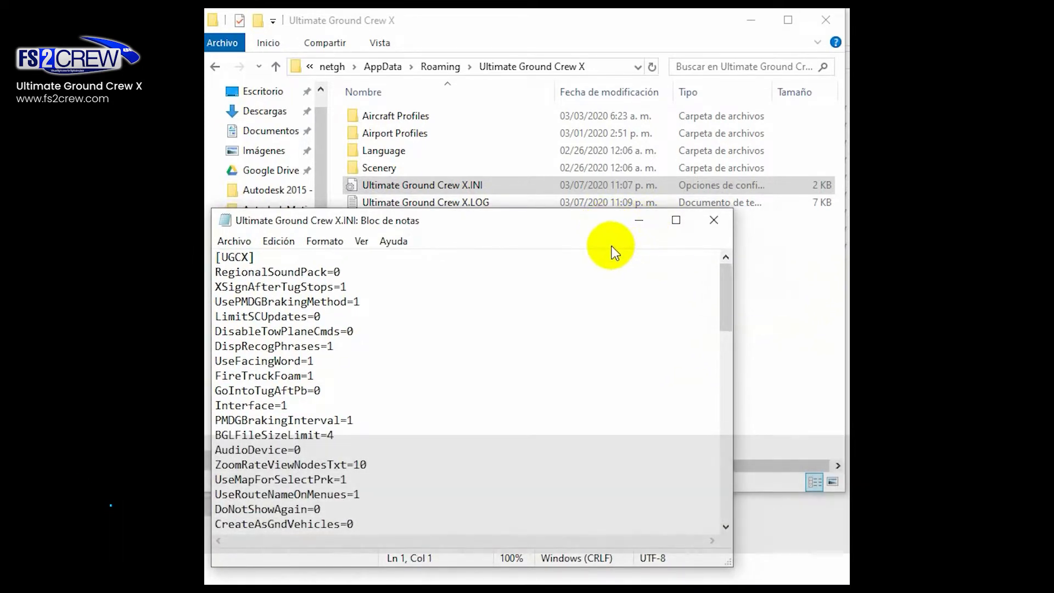
# Navigate File Explorer to %appdata% and enter the Ultimate Ground Crew X folder
pyautogui.scroll(-3)
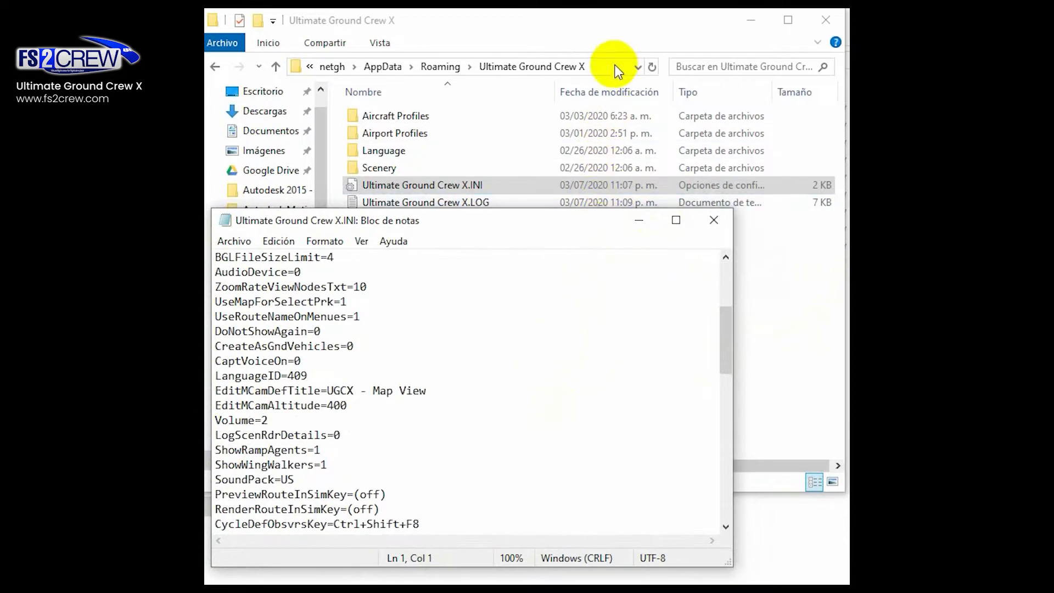
pyautogui.click(471, 66)
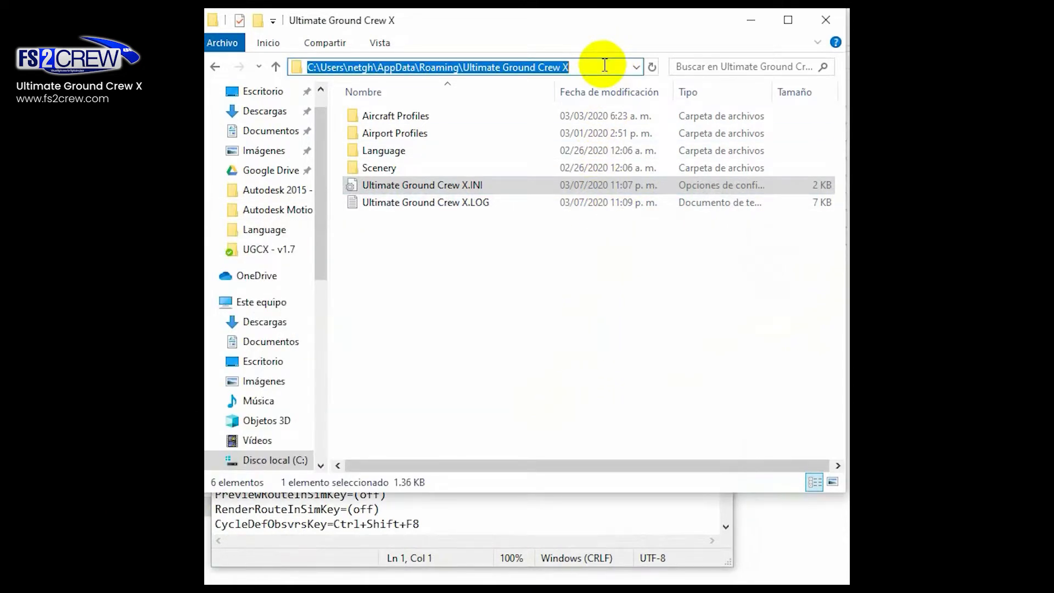
pyautogui.write('%ap')
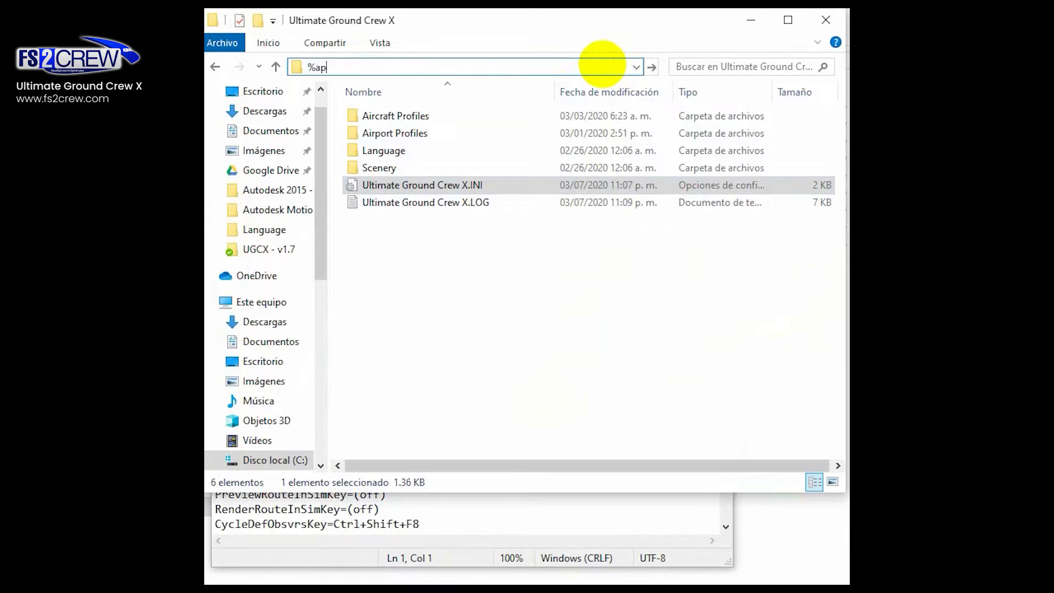
pyautogui.write('pdata%')
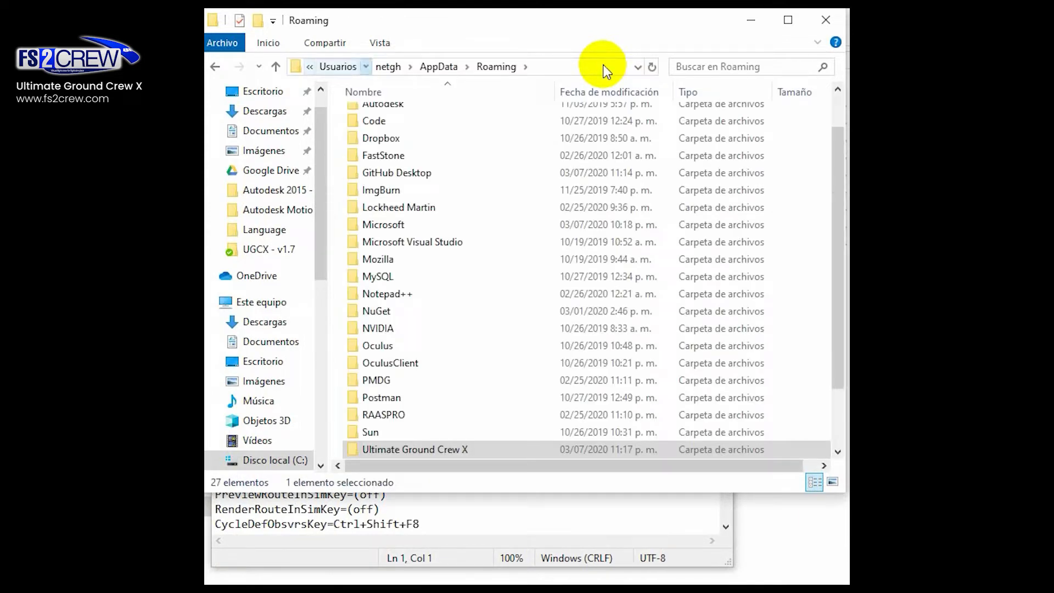
pyautogui.click(337, 66)
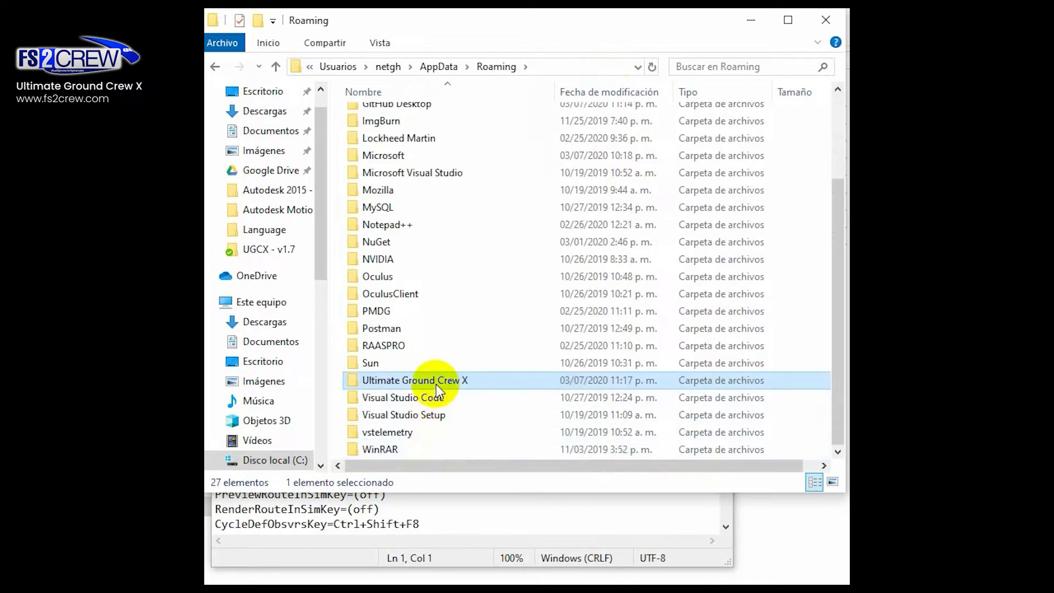
pyautogui.doubleClick(414, 380)
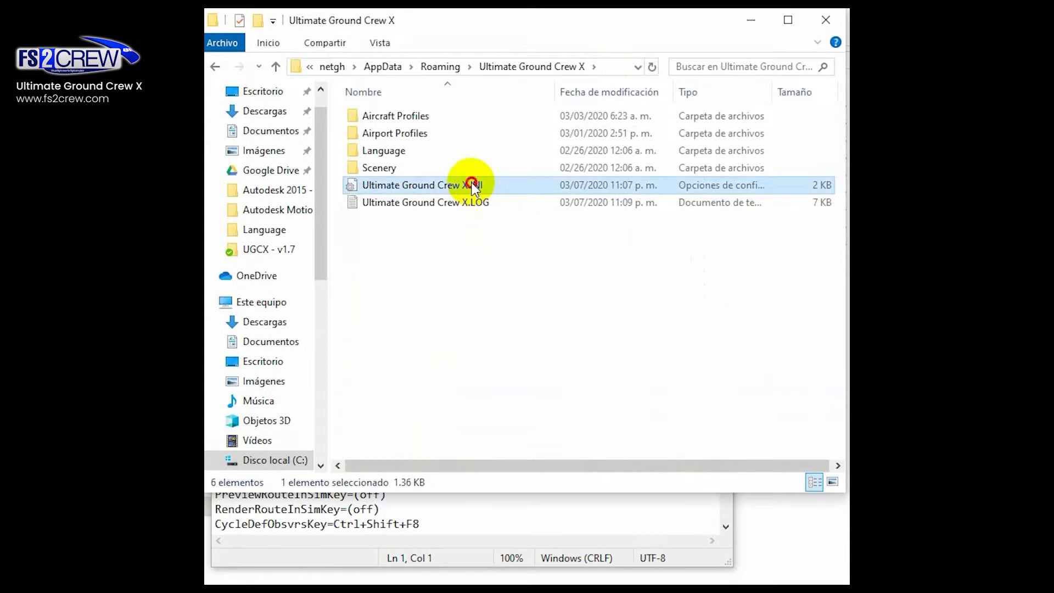
# Open Ultimate Ground Crew X.INI in Notepad and review its hotkey entries like PreviewRouteInSimKey=(off)
pyautogui.doubleClick(420, 184)
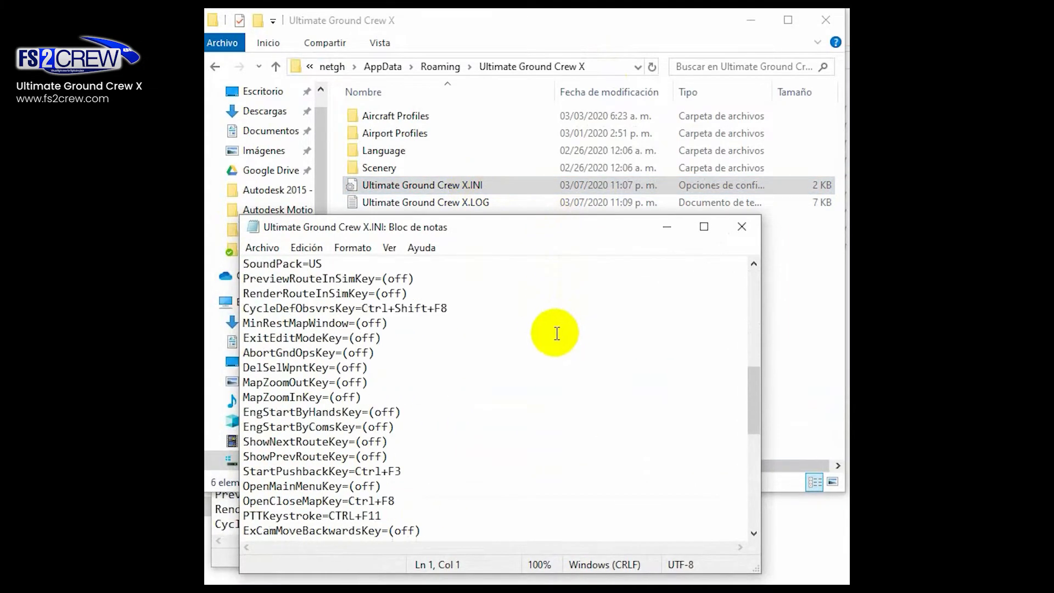
pyautogui.moveTo(249, 278)
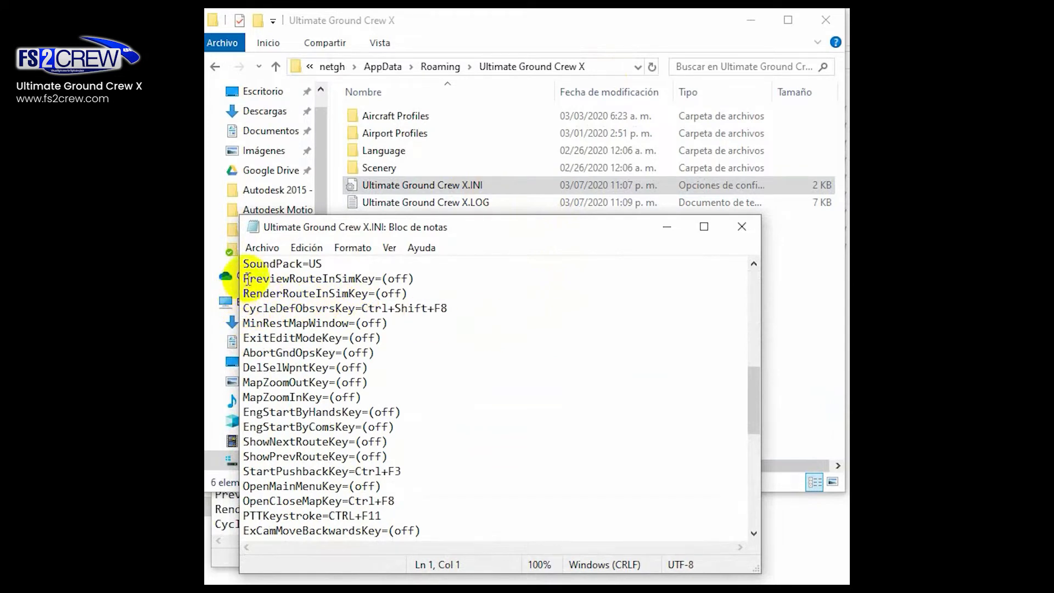
pyautogui.doubleClick(397, 277)
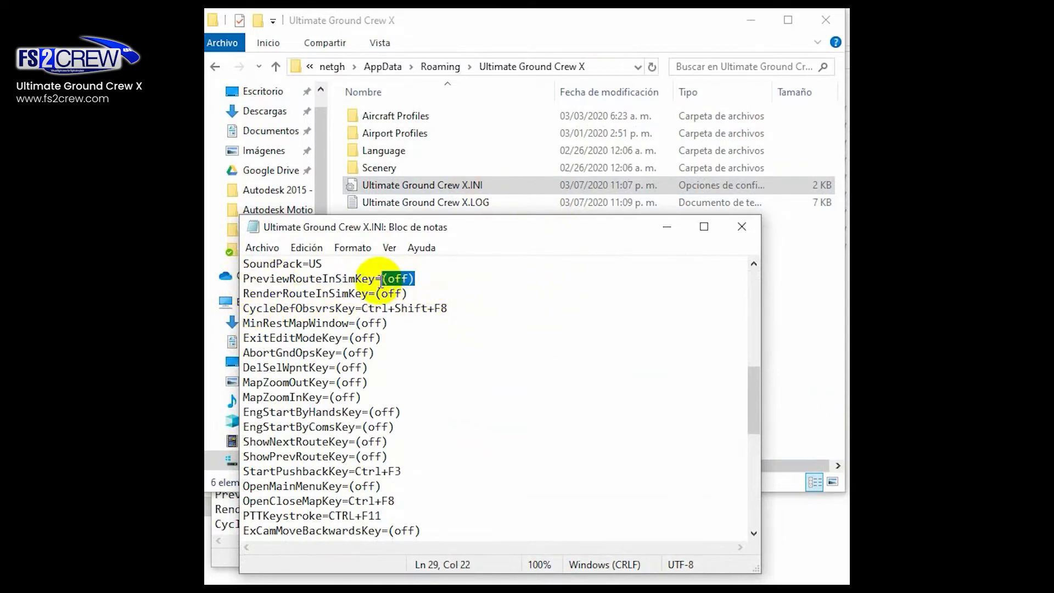
pyautogui.moveTo(245, 278)
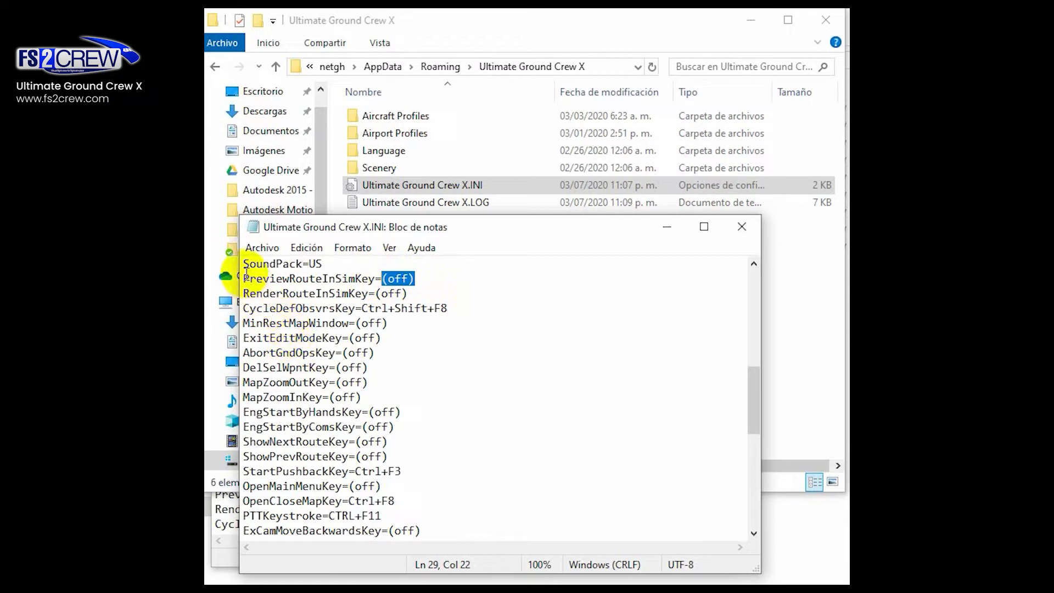
pyautogui.scroll(-3)
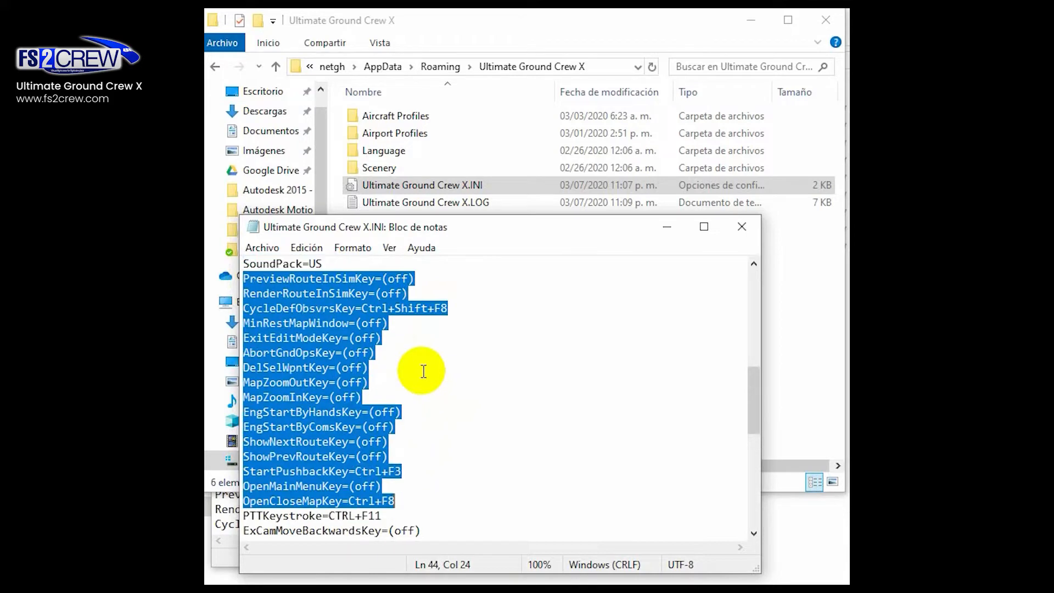
pyautogui.scroll(3)
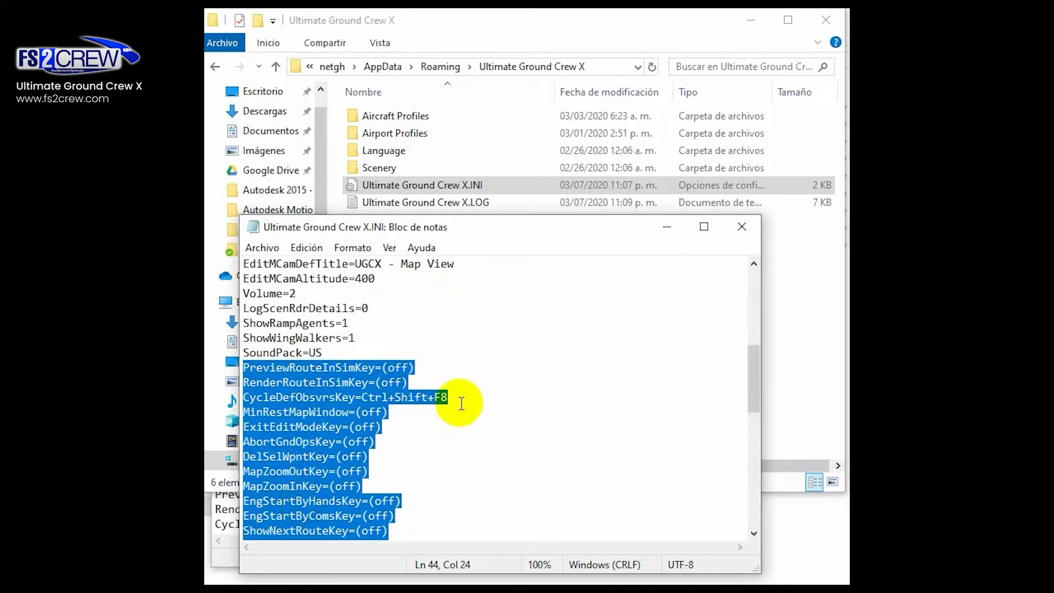
pyautogui.click(345, 367)
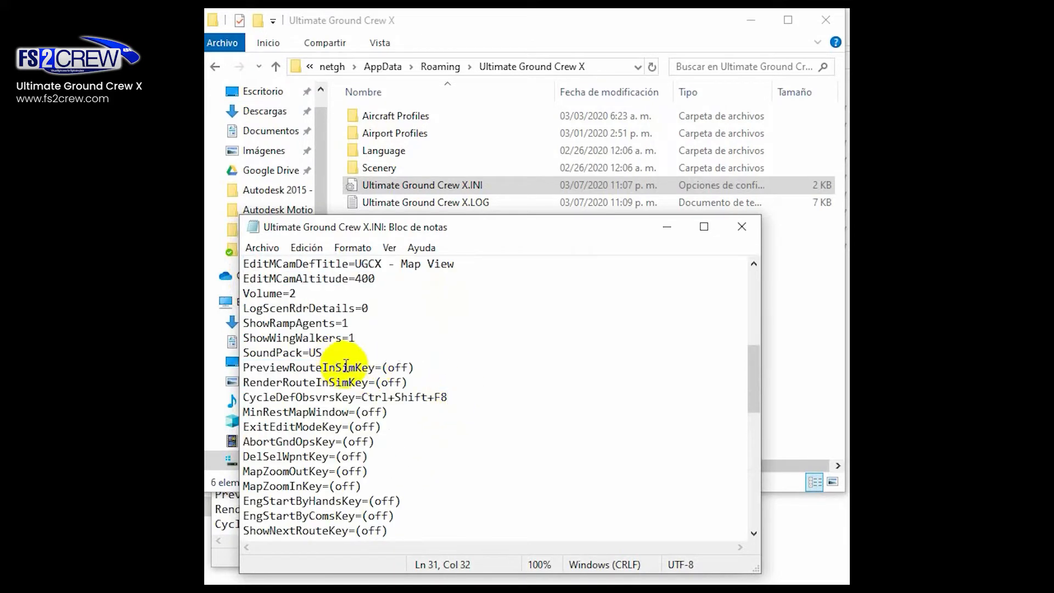
pyautogui.doubleClick(309, 367)
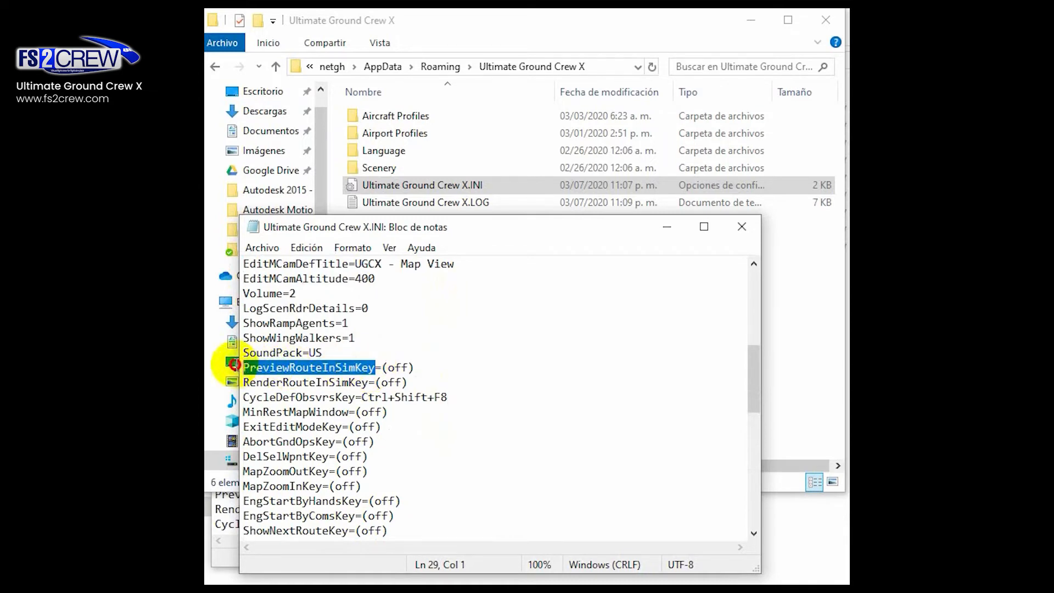
pyautogui.moveTo(369, 385)
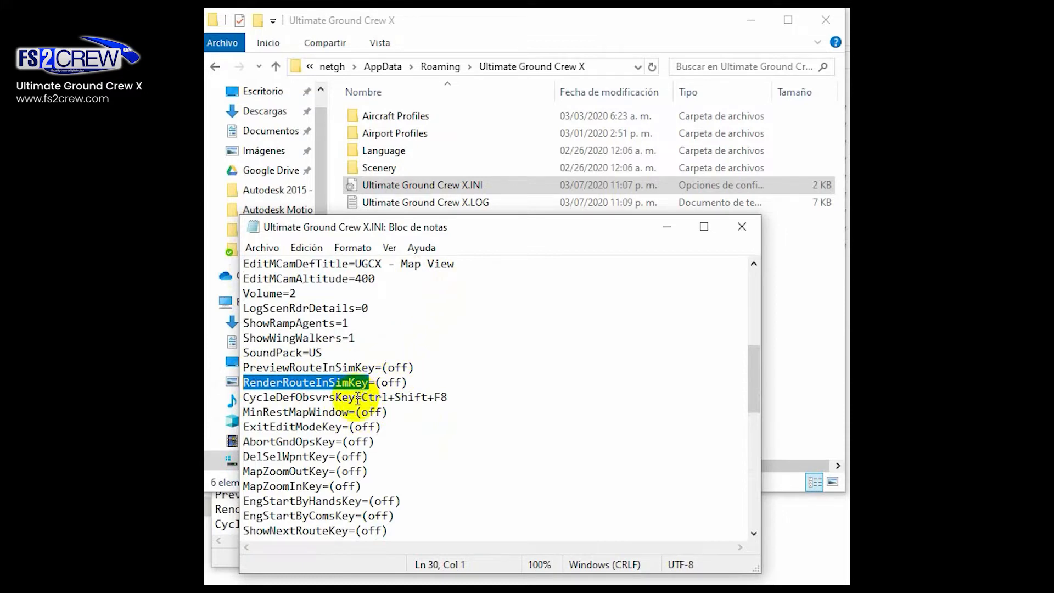
pyautogui.doubleClick(299, 397)
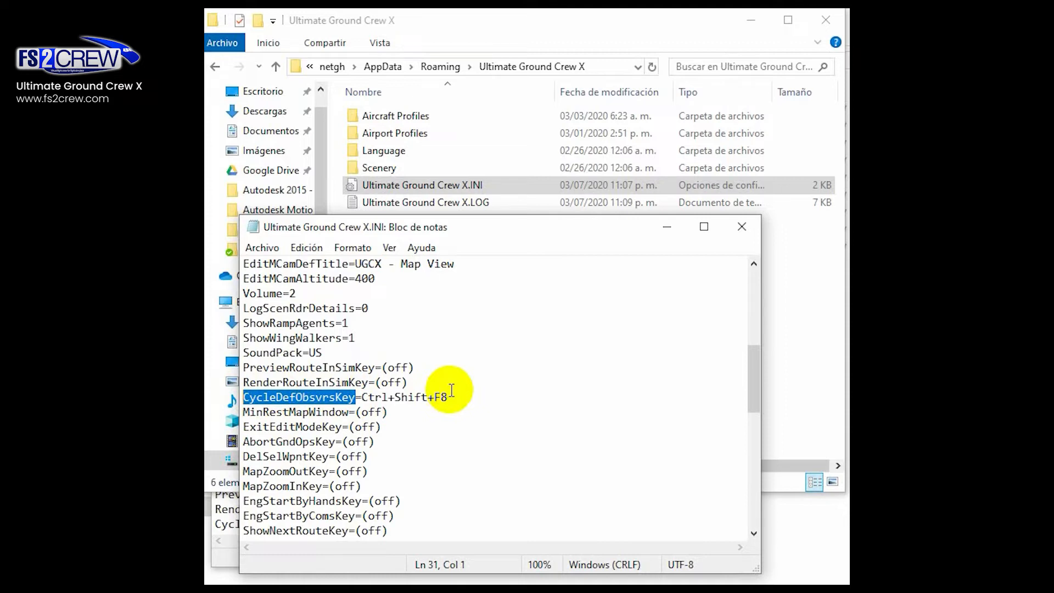
pyautogui.moveTo(419, 448)
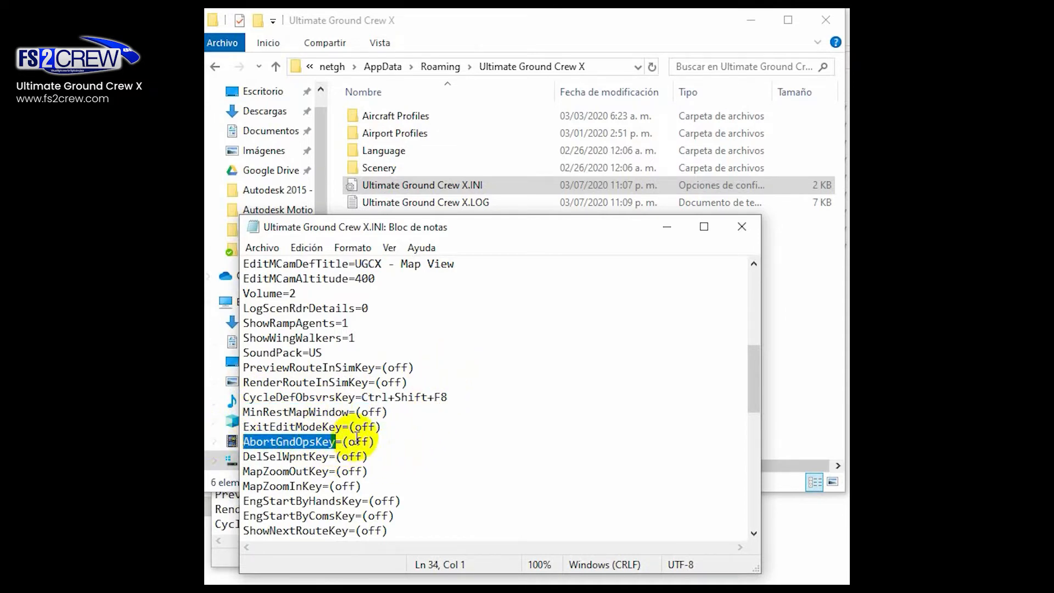
pyautogui.click(333, 459)
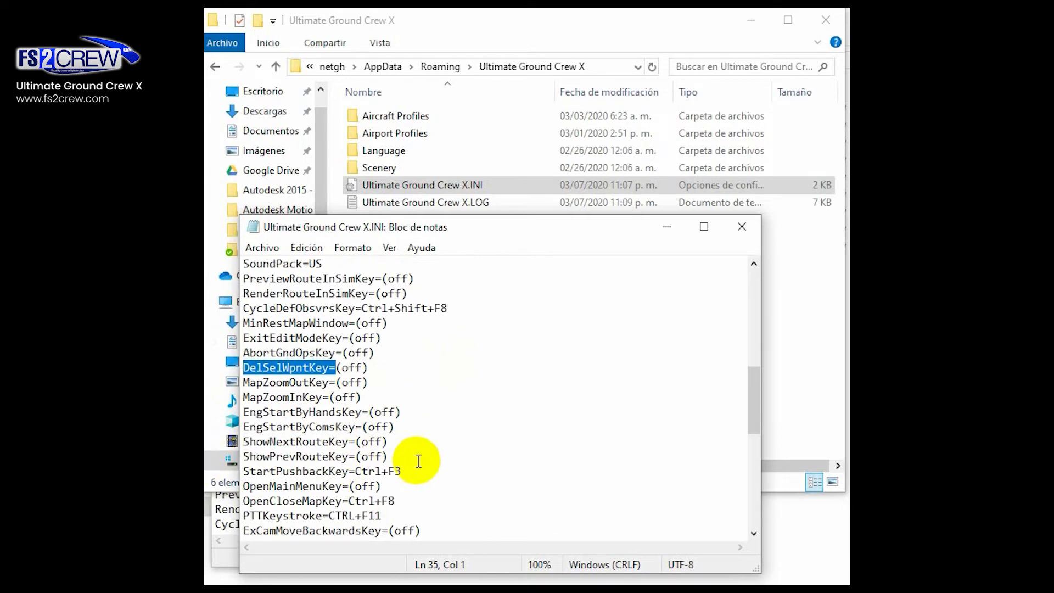
pyautogui.moveTo(343, 376)
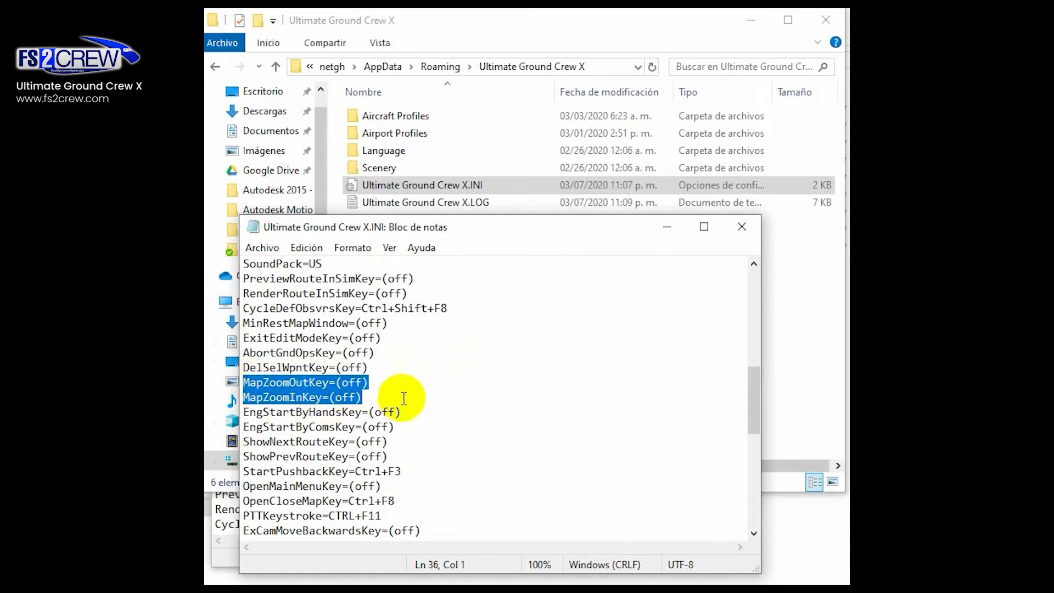
pyautogui.moveTo(363, 417)
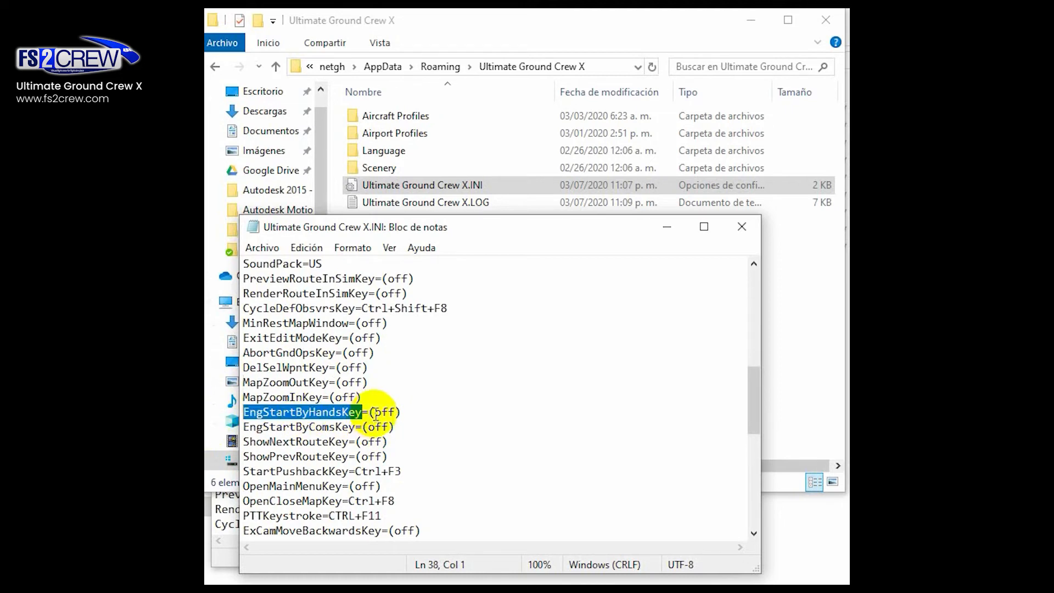
pyautogui.moveTo(554, 382)
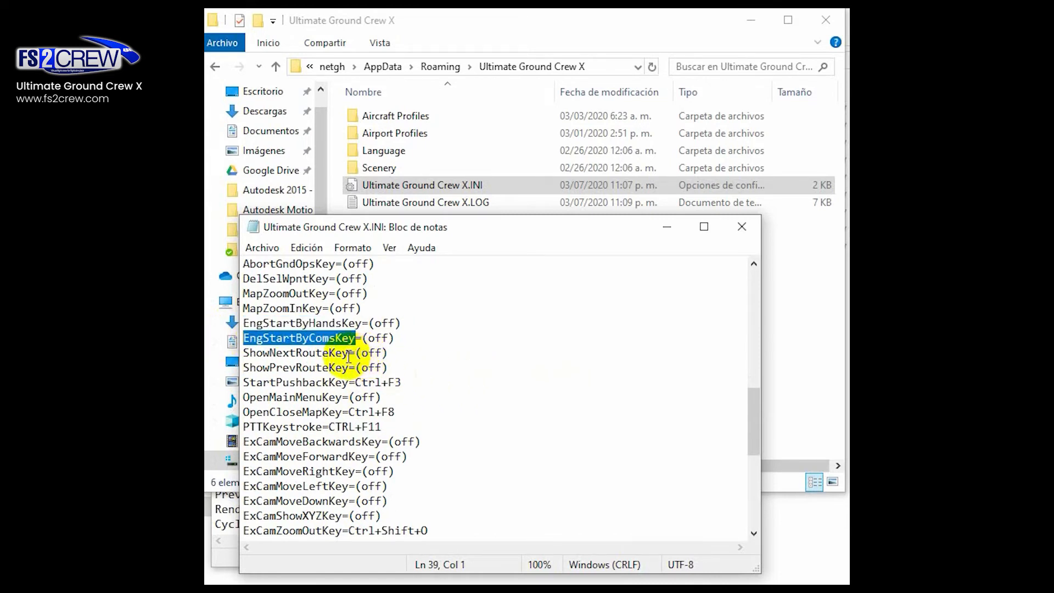
pyautogui.doubleClick(371, 352)
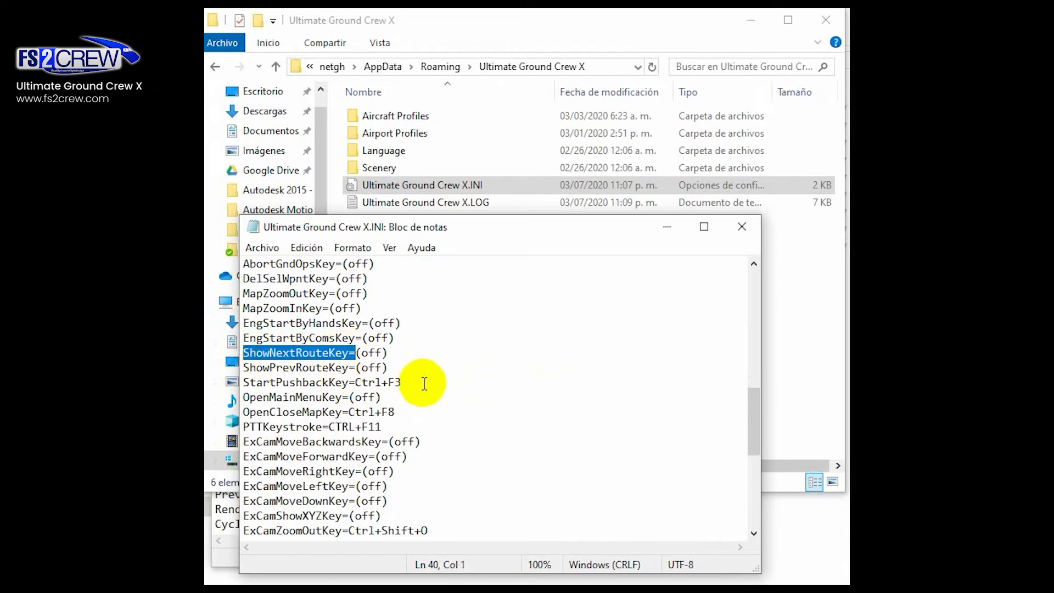
pyautogui.click(372, 368)
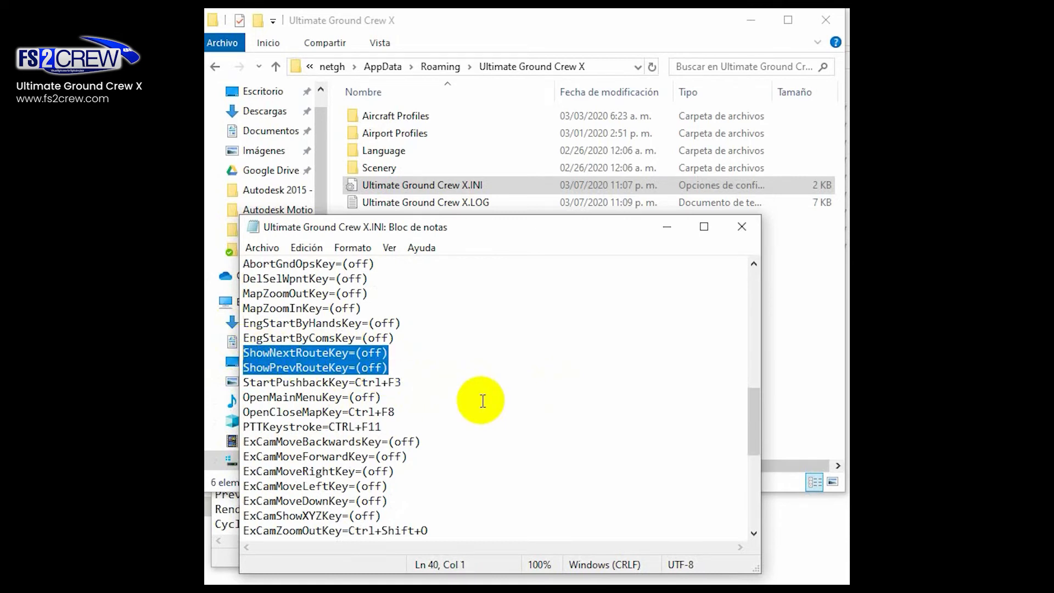
pyautogui.click(400, 382)
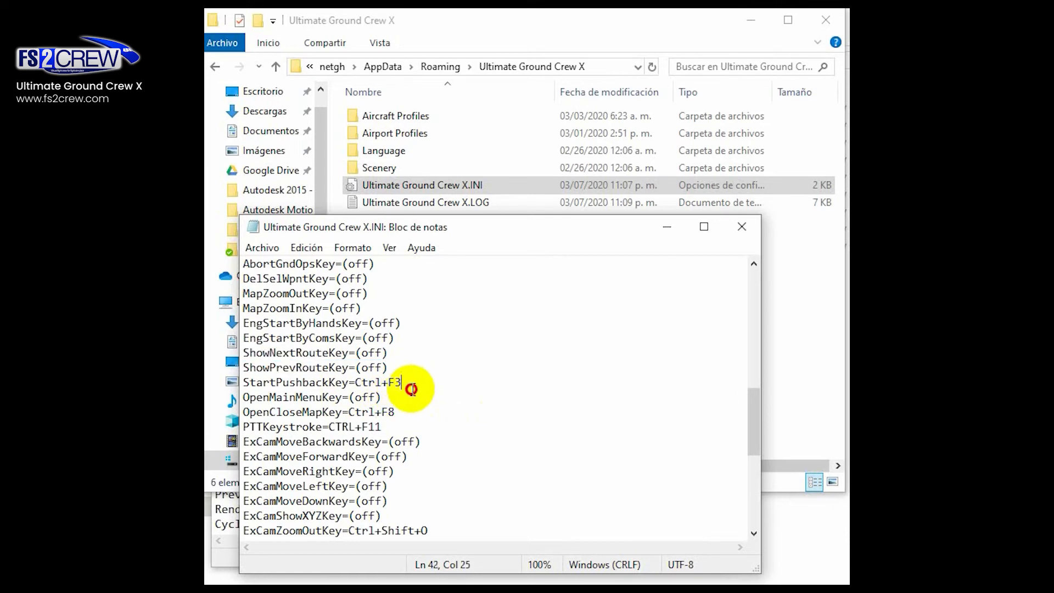
# Select the StartPushbackKey line, then its Ctrl+F3 pushback value
pyautogui.tripleClick(316, 382)
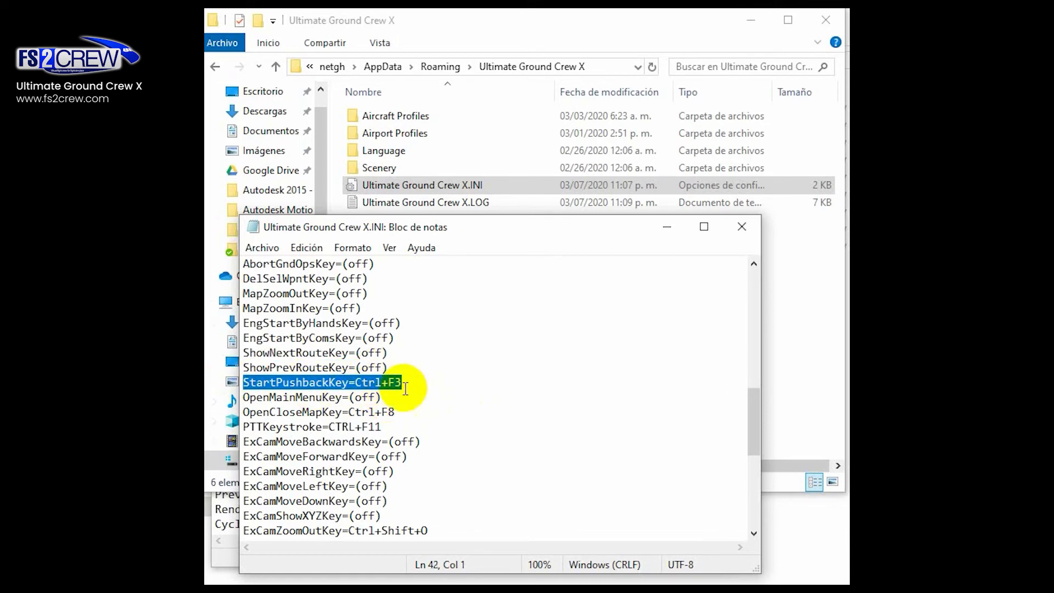
pyautogui.moveTo(427, 390)
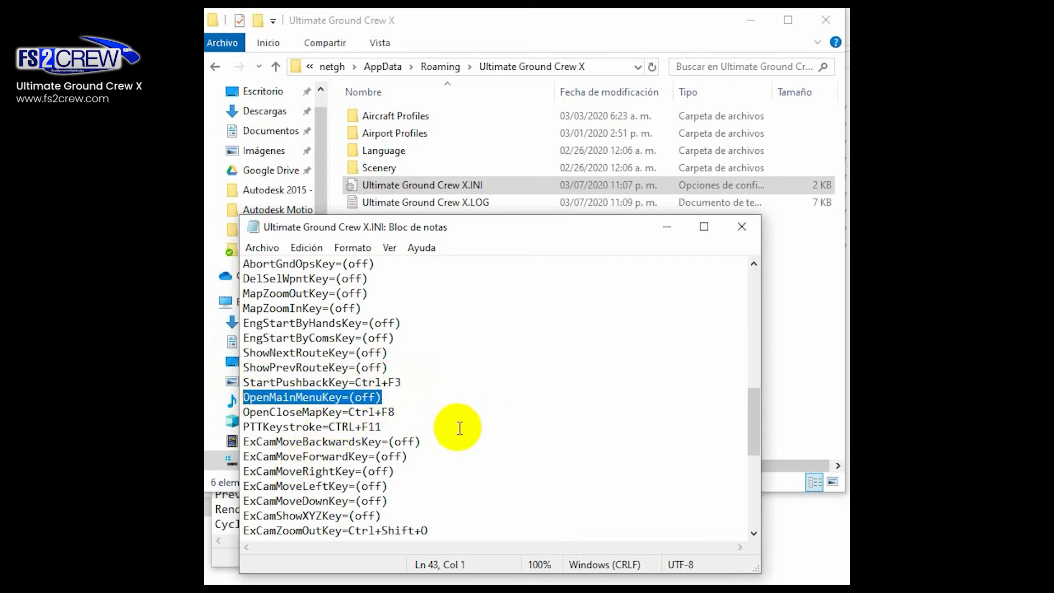
pyautogui.moveTo(370, 418)
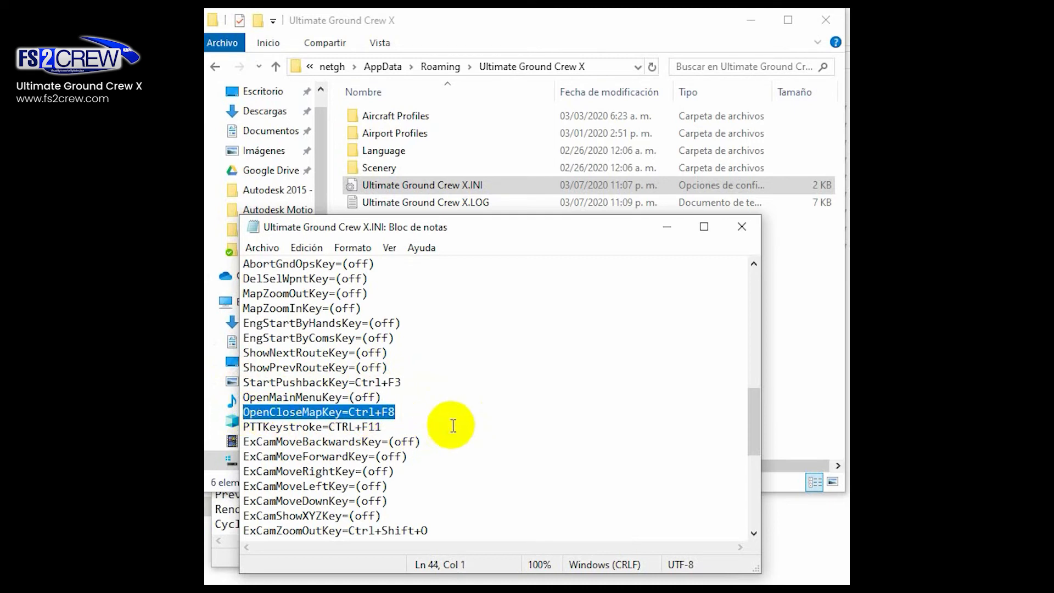
pyautogui.moveTo(456, 417)
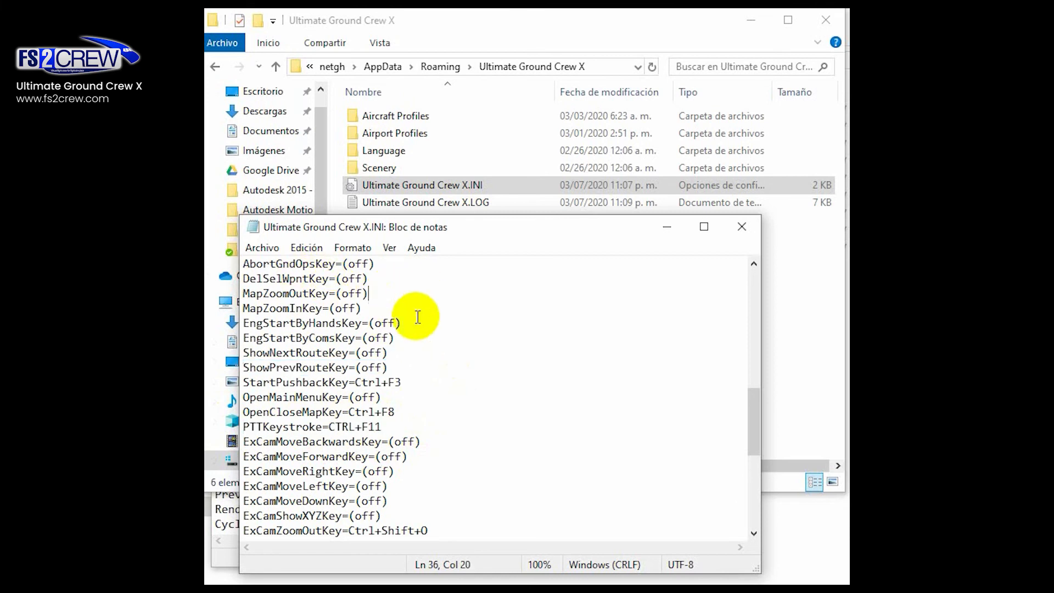
pyautogui.doubleClick(379, 382)
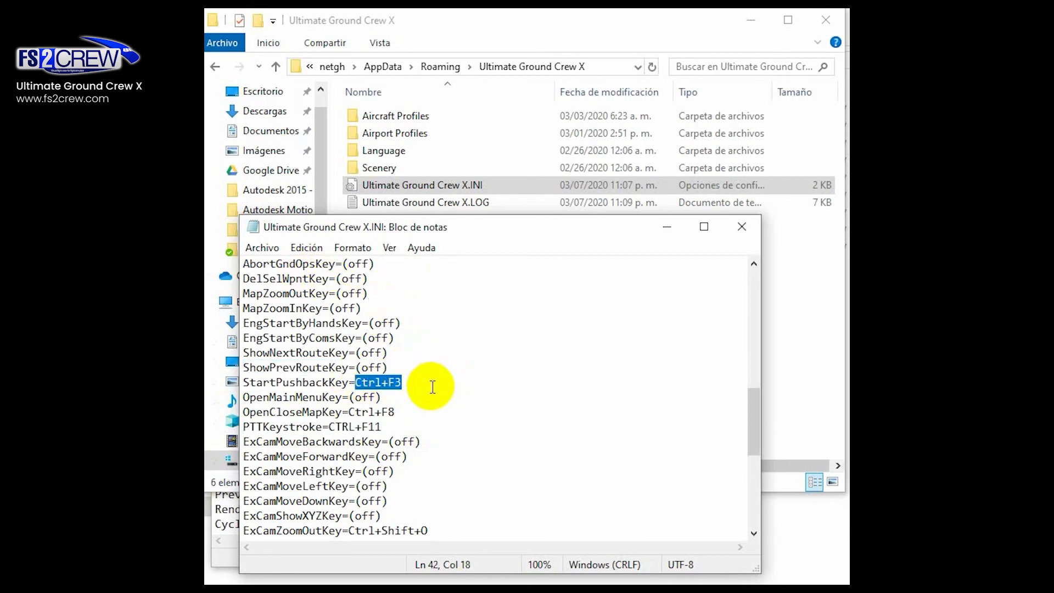
# Save Ultimate Ground Crew X.INI and close Notepad
pyautogui.click(261, 247)
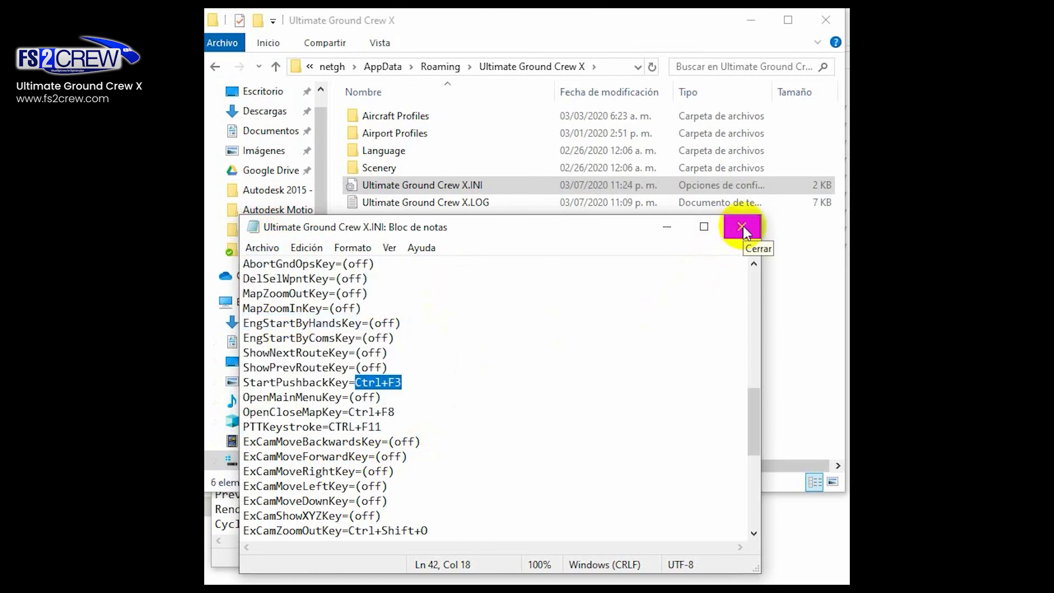
pyautogui.click(742, 227)
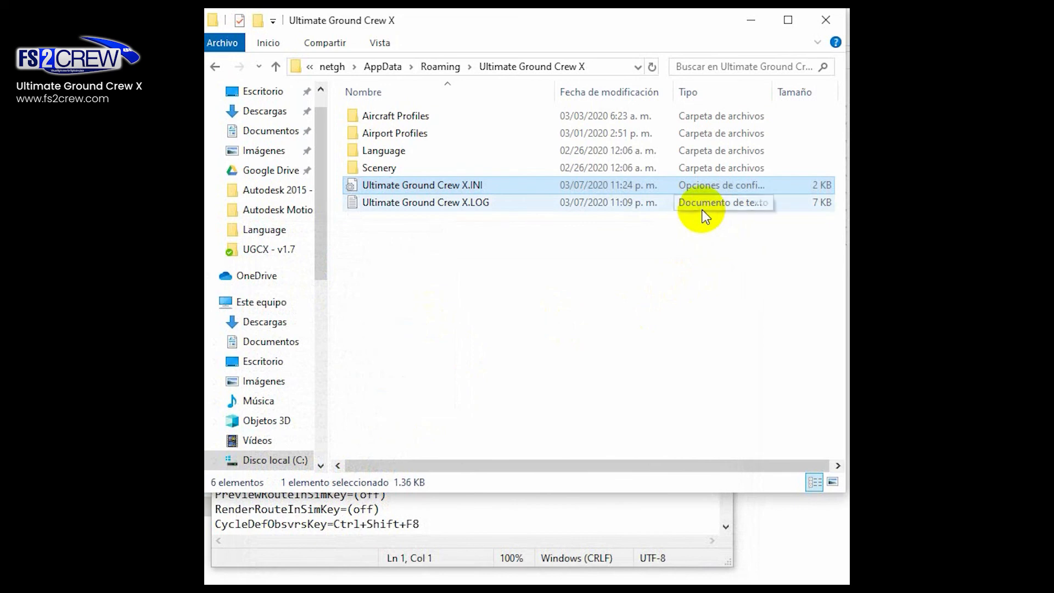